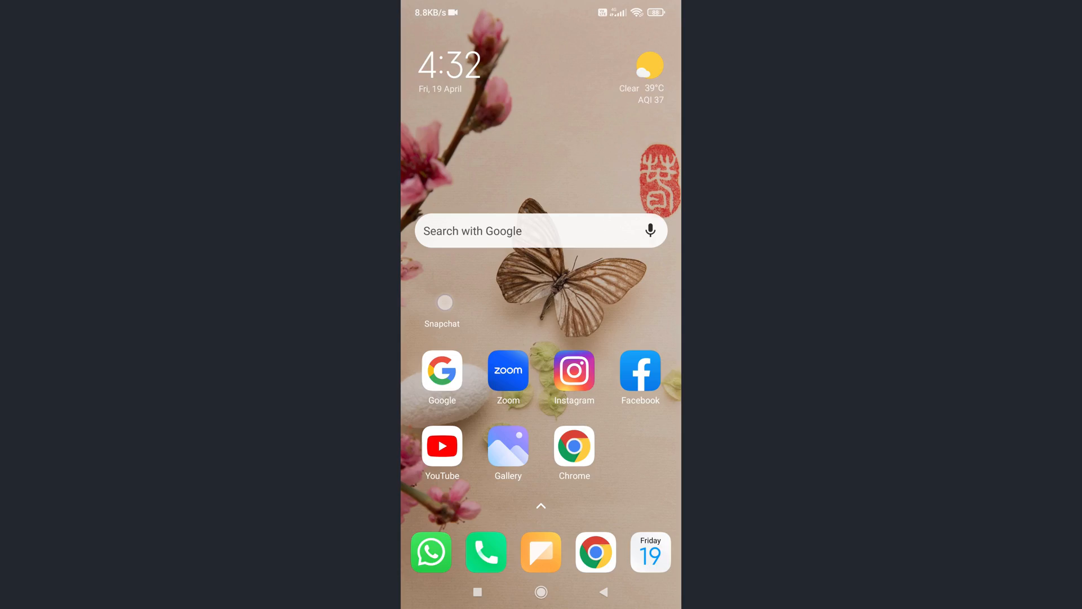
Step: Launch Snapchat and go from the profile page to the Settings account details list
left_click(442, 307)
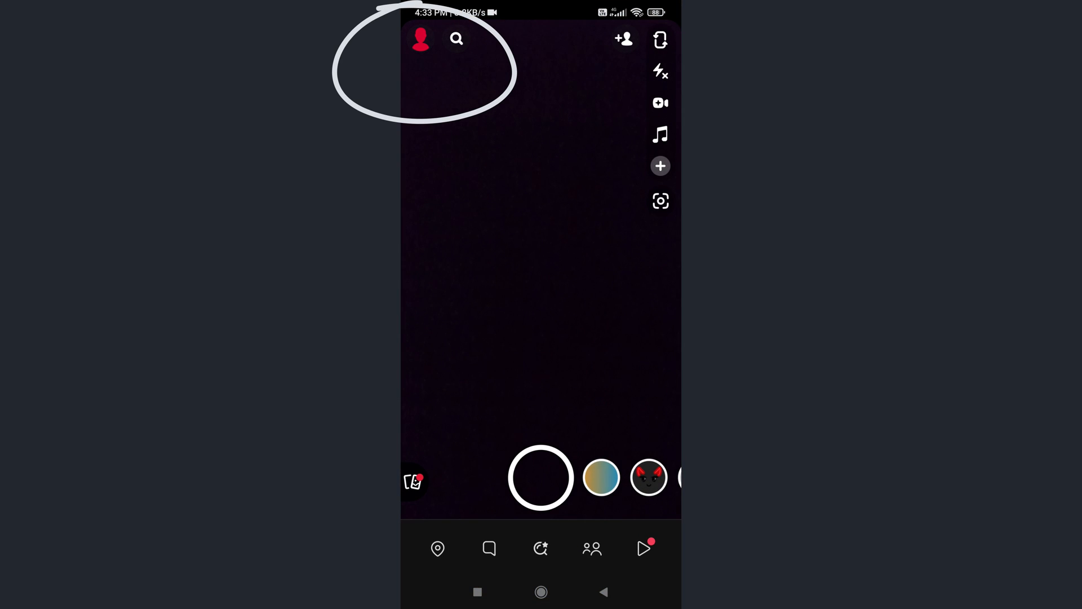
left_click(420, 39)
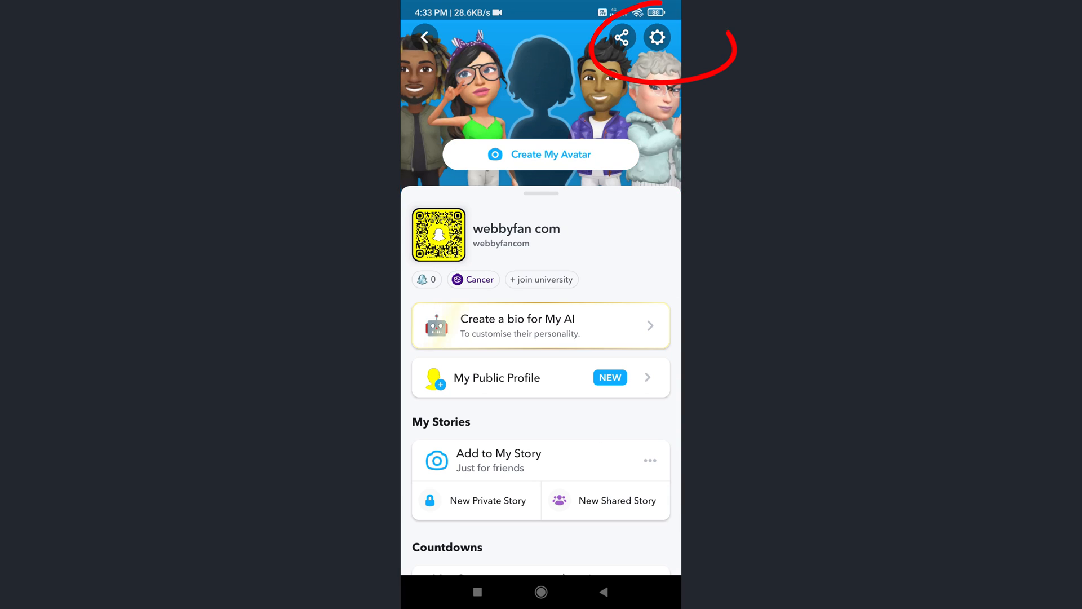
left_click(656, 37)
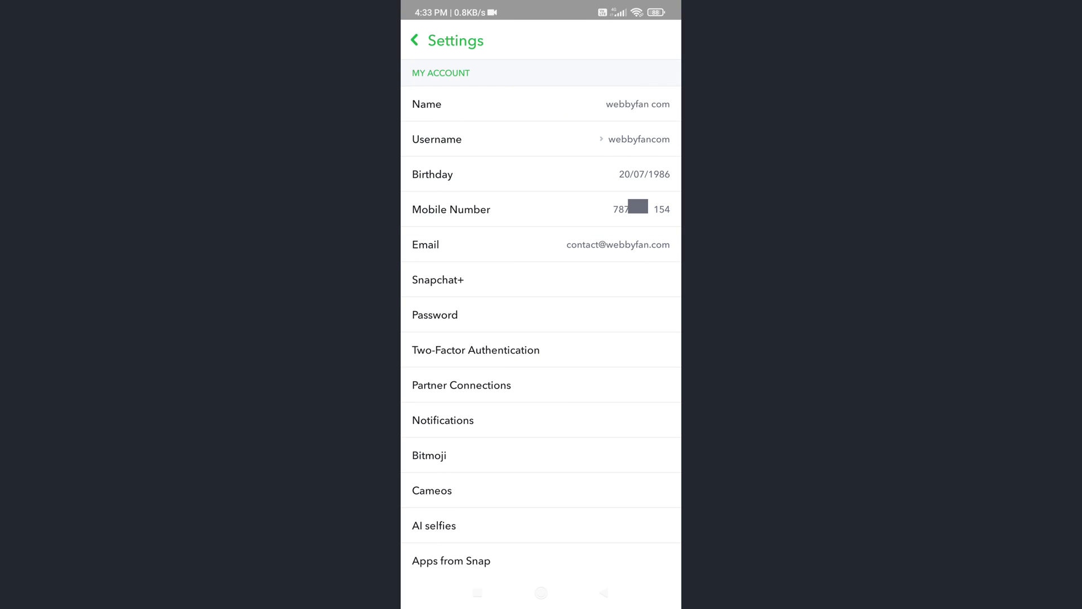
Step: Delete the main account's Mobile Number digits, then confirm Log Out to reach the login screen
left_click(450, 209)
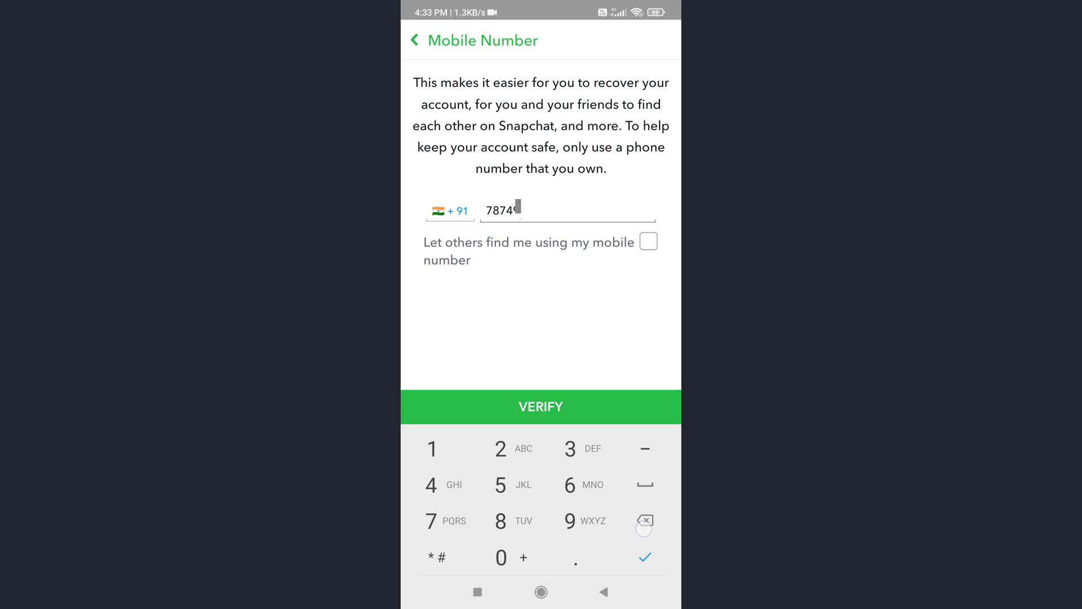
left_click(643, 519)
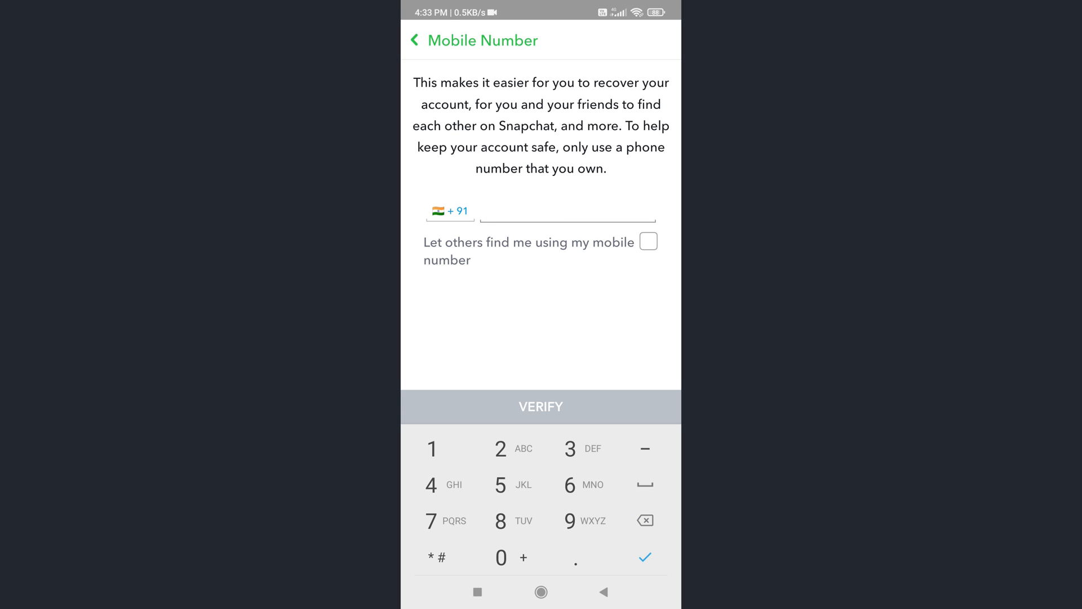
left_click(566, 210)
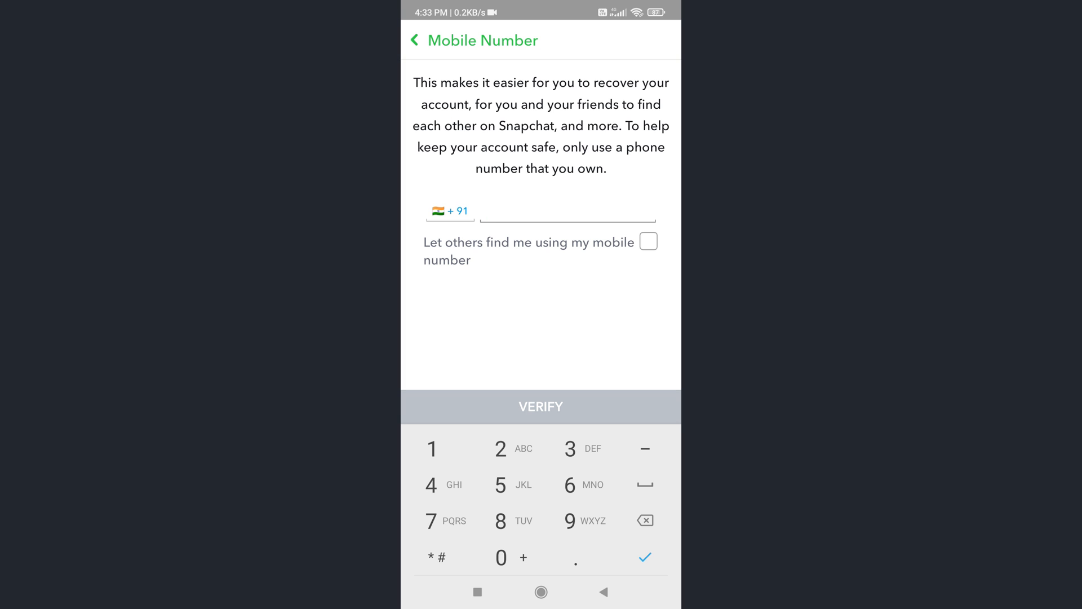
left_click(566, 210)
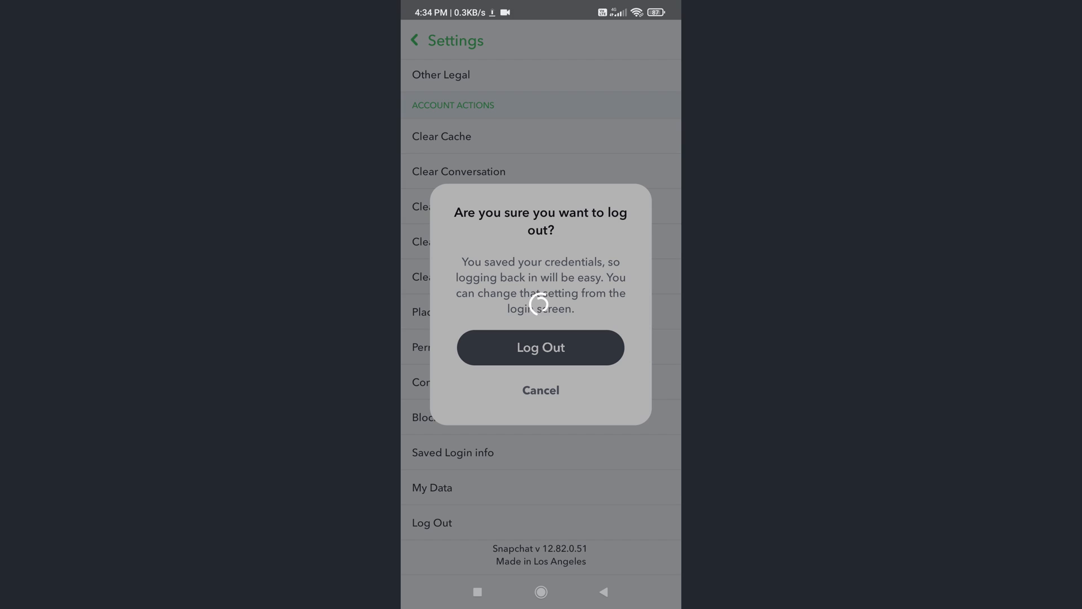
left_click(540, 347)
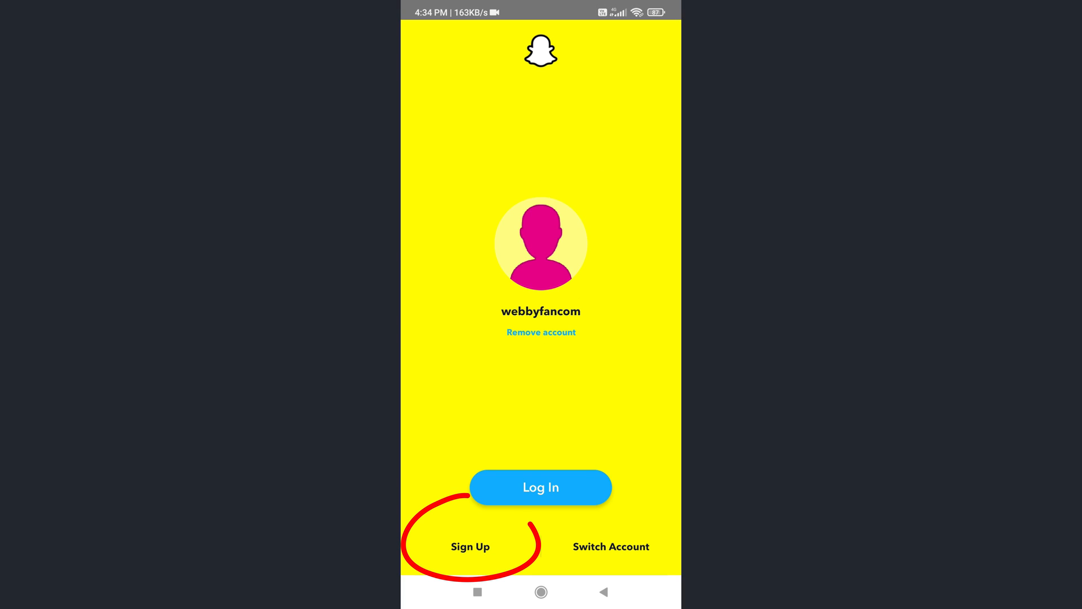
left_click(470, 546)
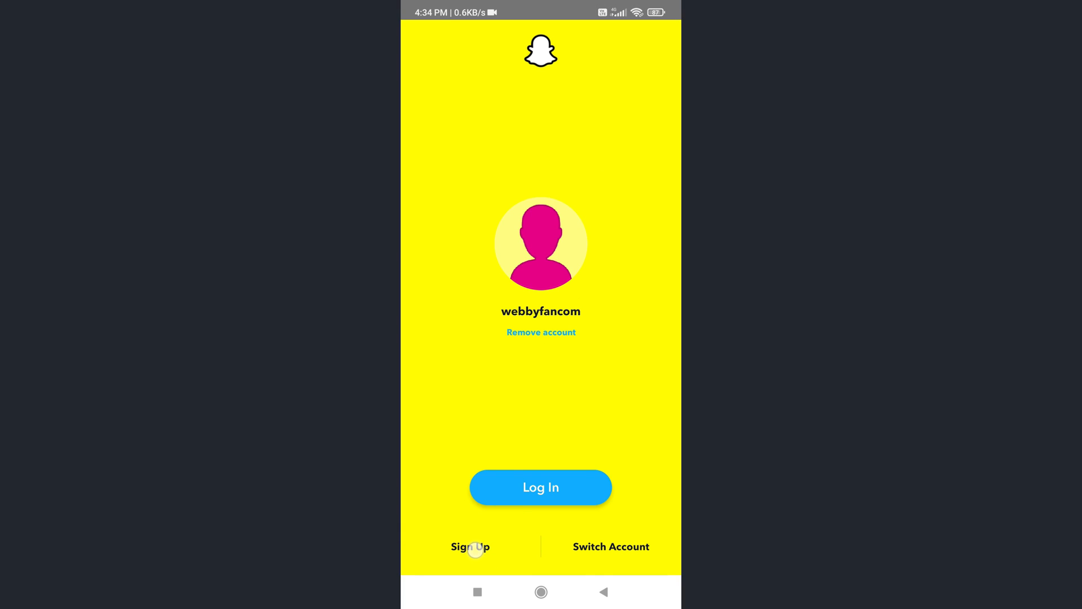
left_click(470, 546)
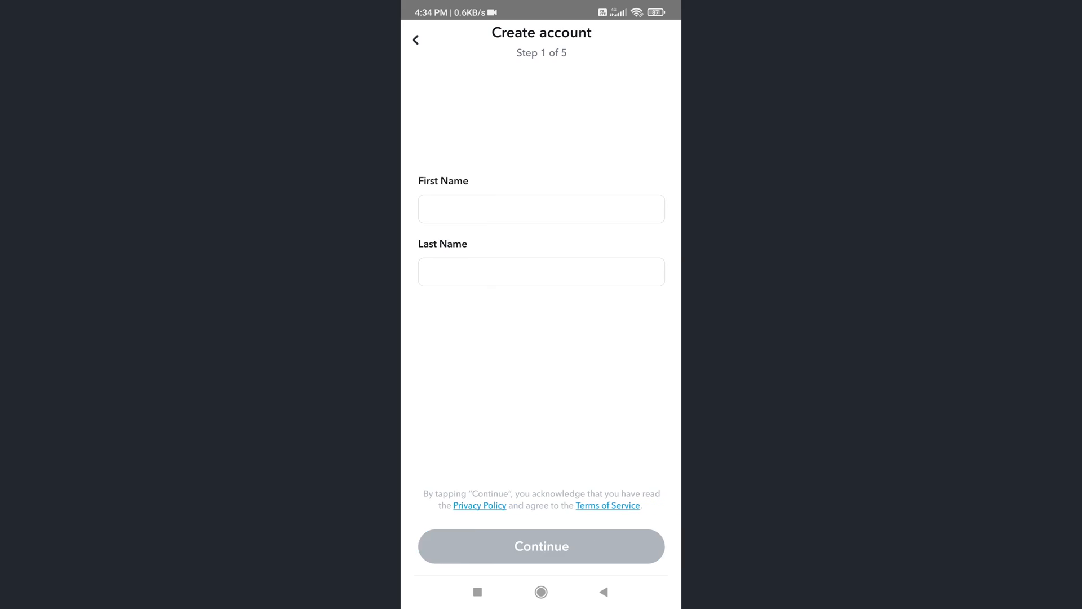
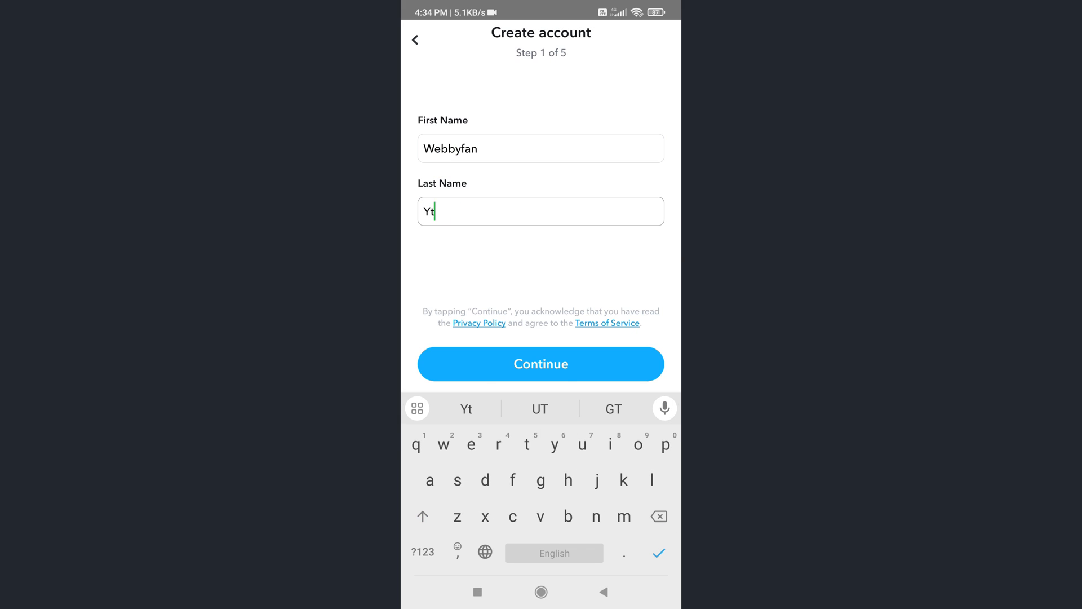
left_click(540, 363)
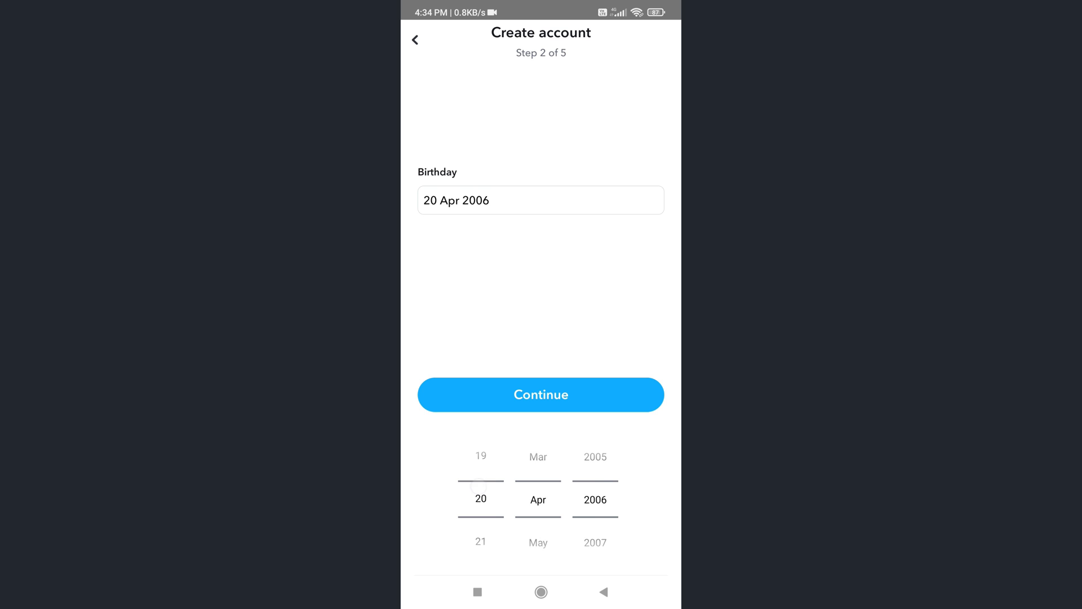
left_click(541, 394)
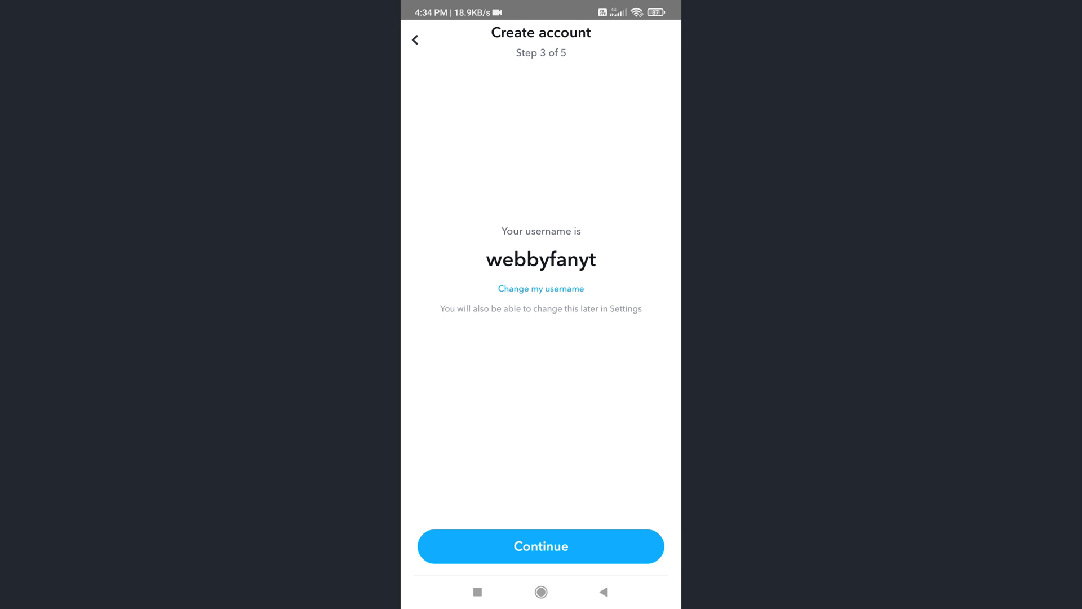
left_click(541, 546)
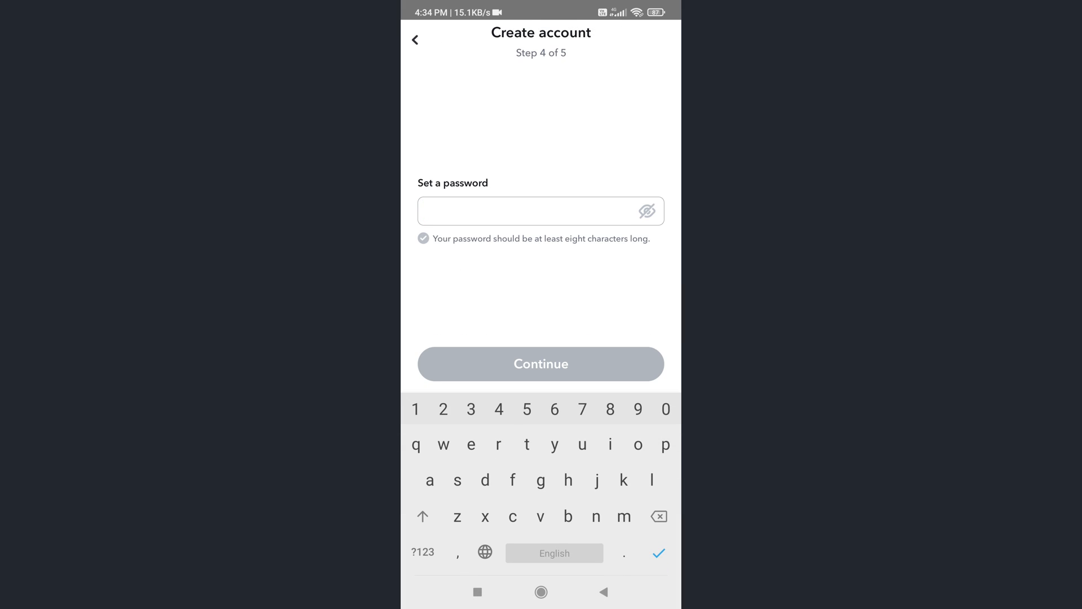
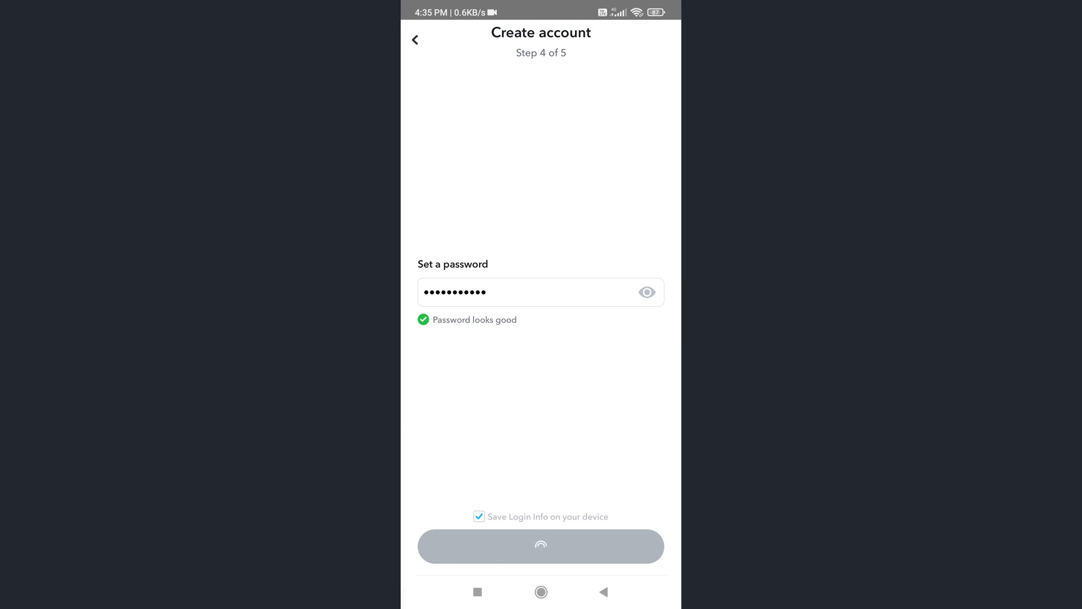
Step: Submit the password, enter phone number 78749, and confirm it with the texted six-digit code
left_click(540, 546)
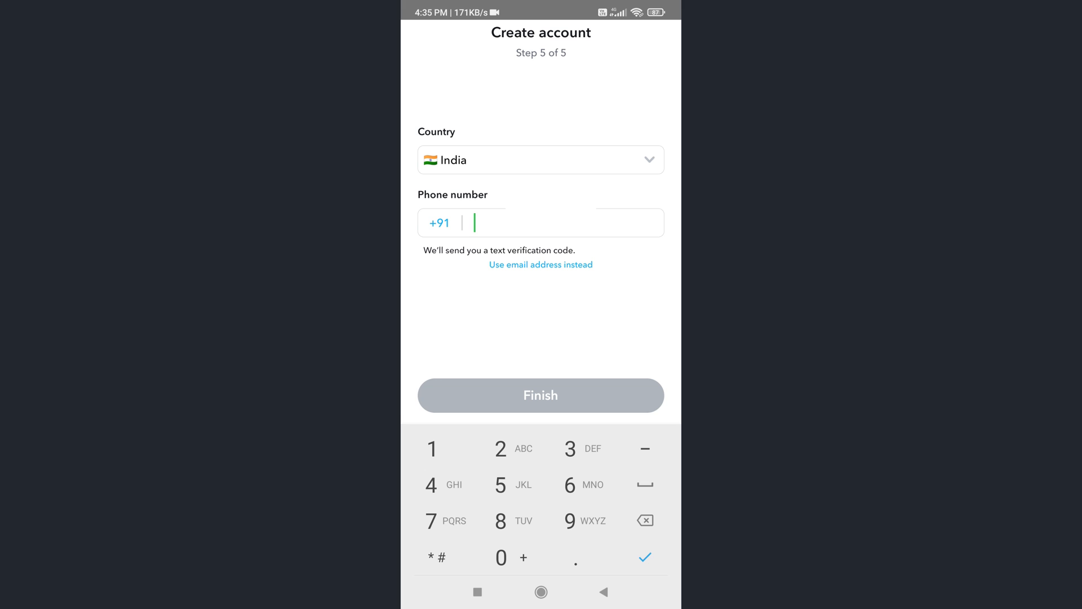
type("78749")
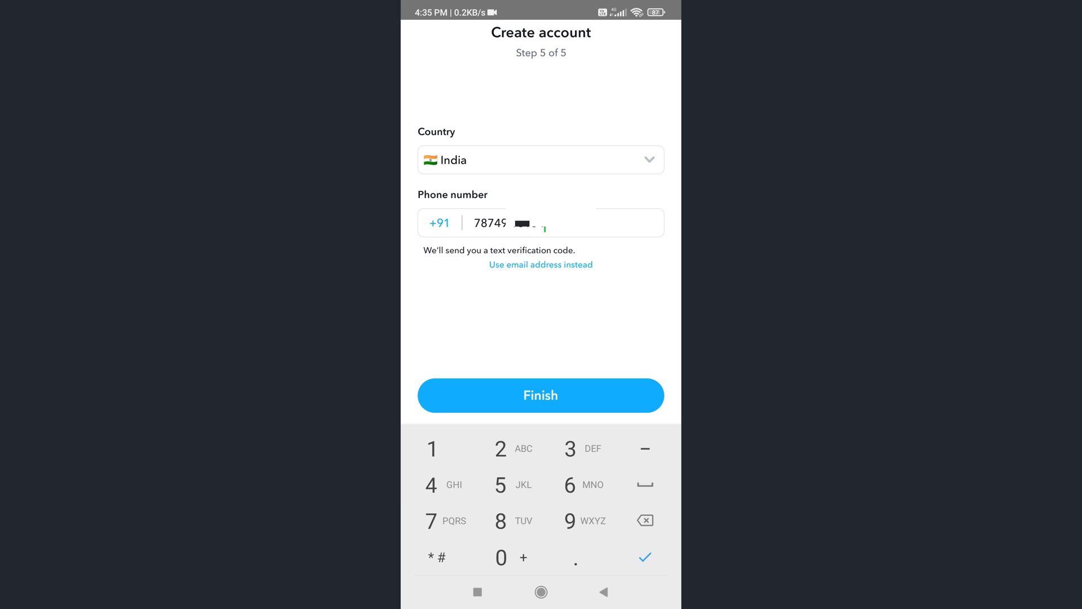
left_click(540, 394)
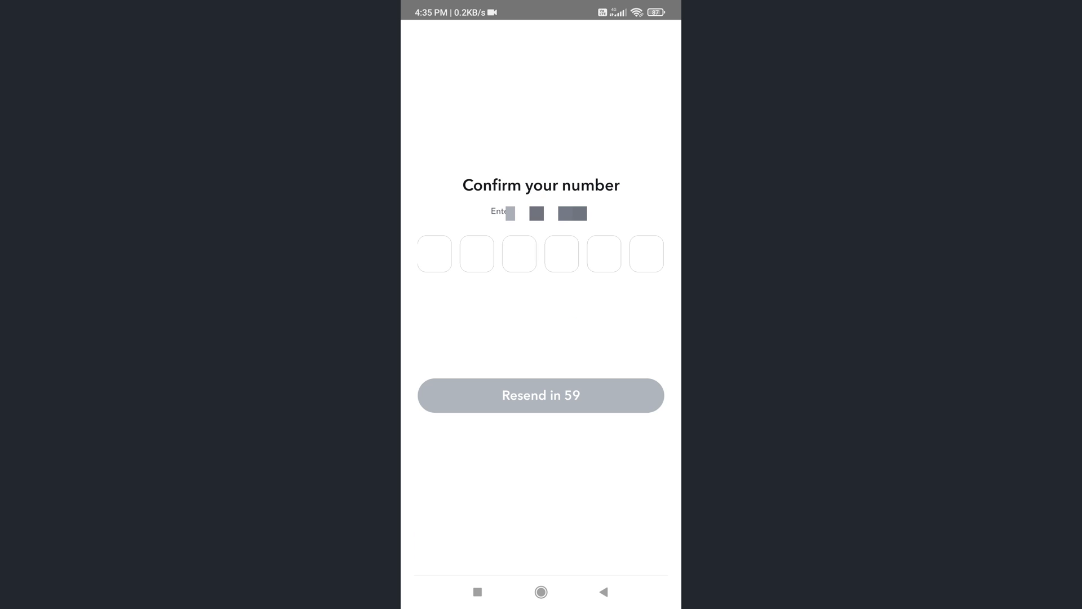
left_click(434, 253)
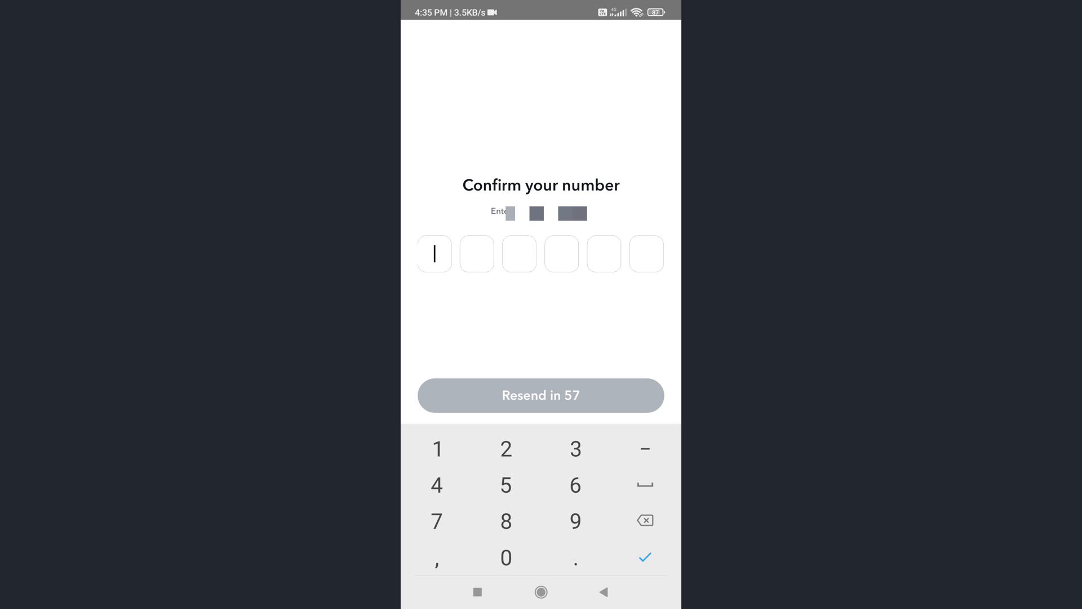
left_click(643, 557)
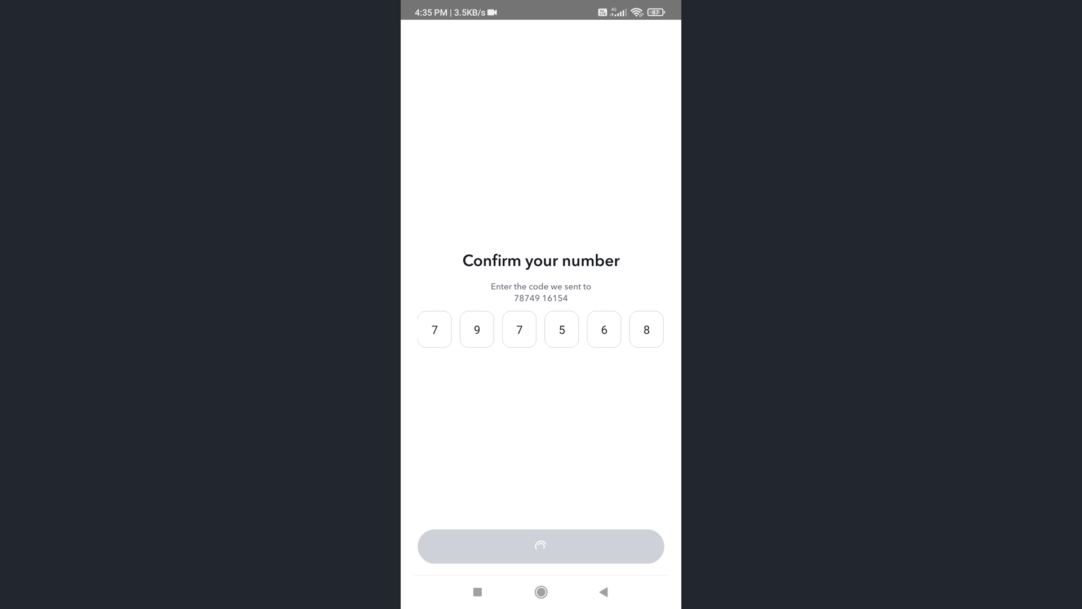
left_click(540, 546)
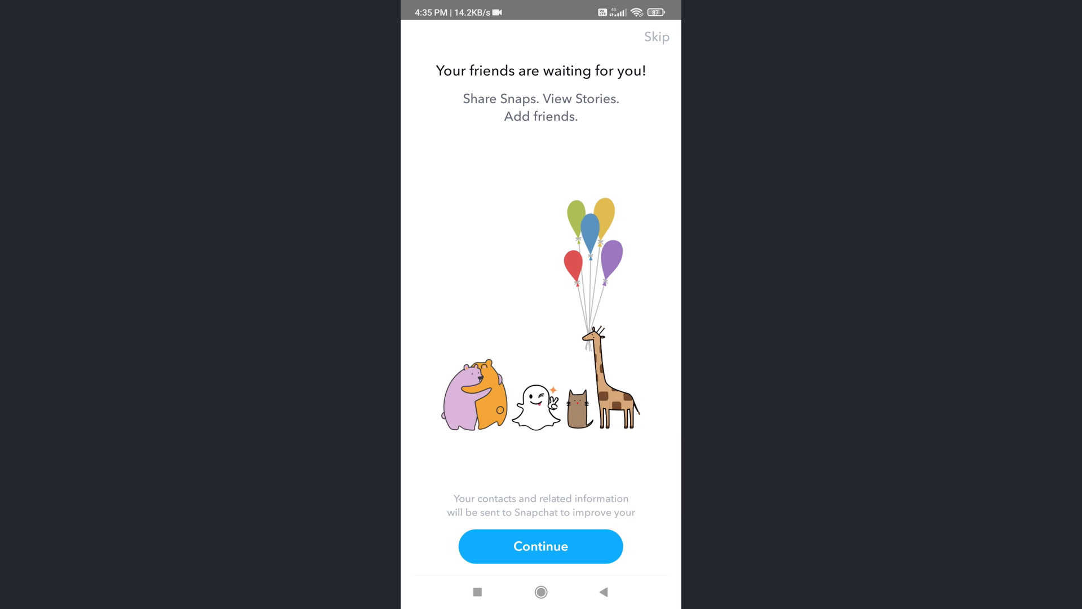
Step: Continue past the friends introduction, then skip Add Friends and confirm in the Don't miss out dialog
left_click(540, 546)
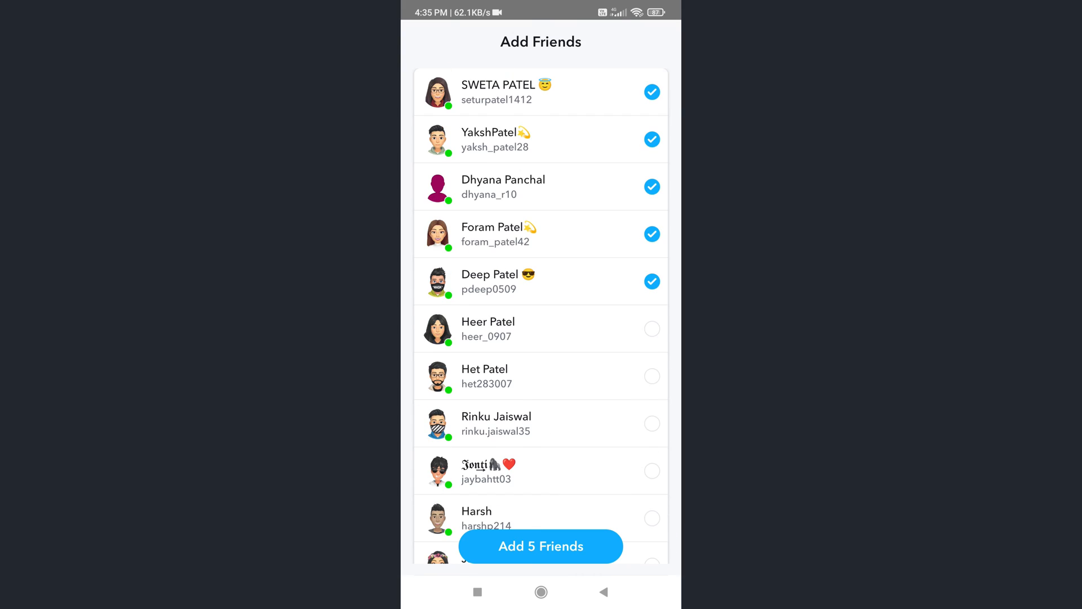
scroll("down", 3)
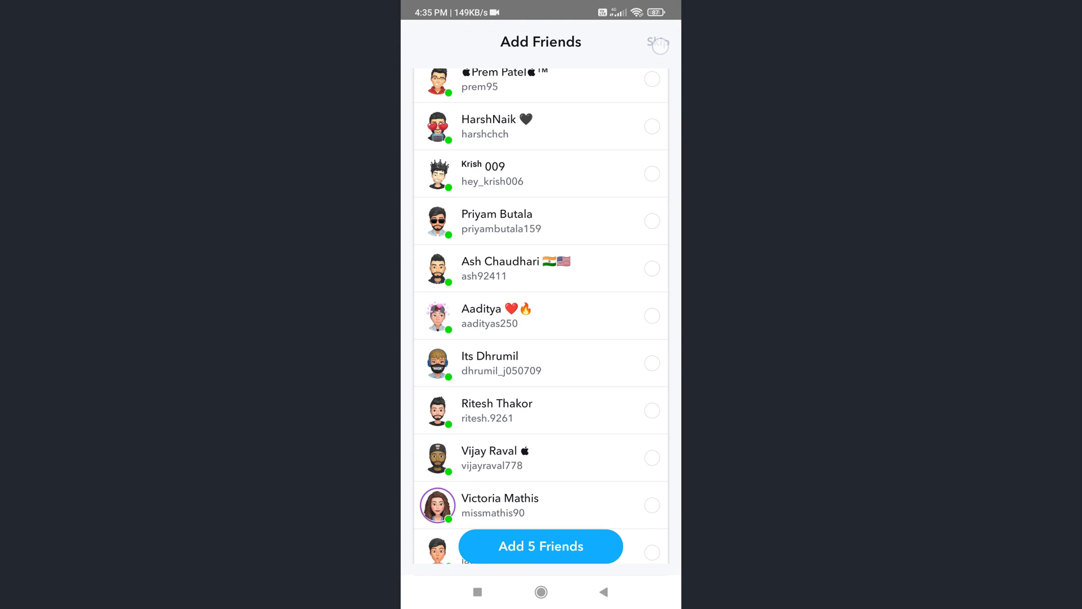
left_click(657, 41)
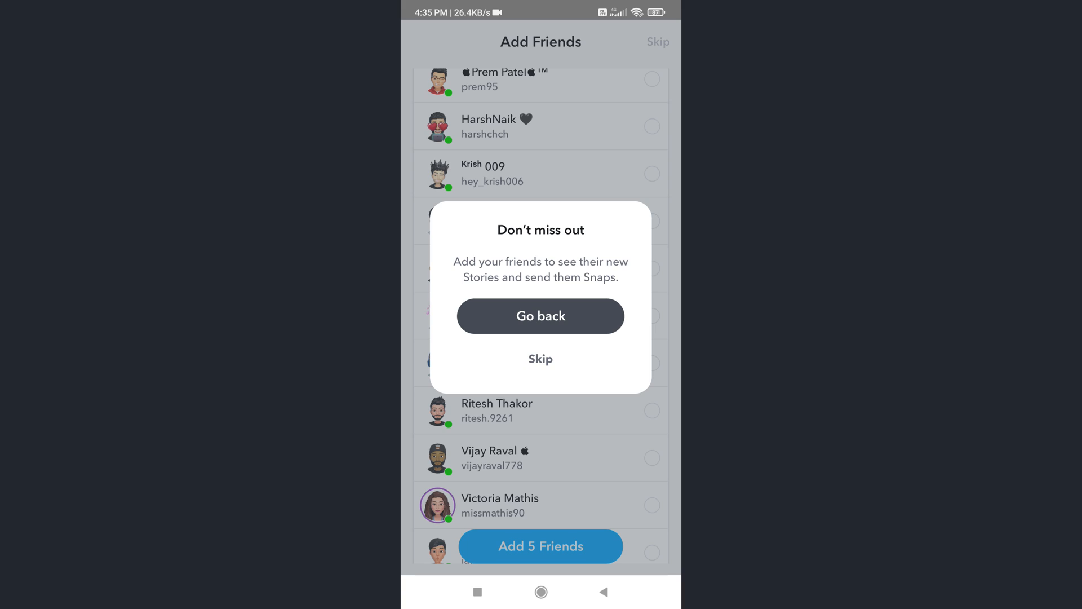
left_click(540, 358)
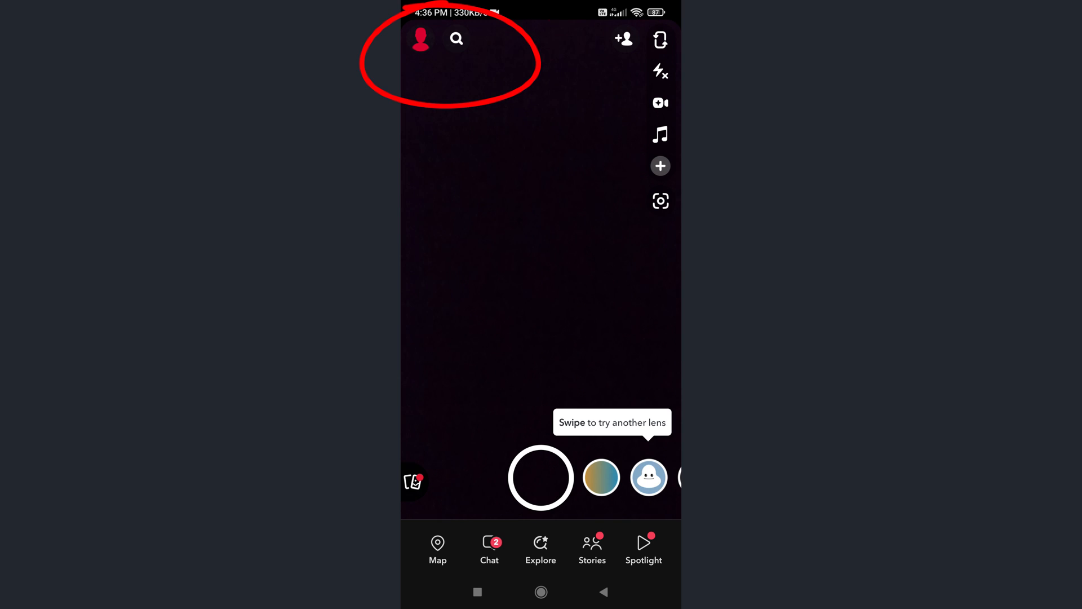
Step: Open the new account's Settings showing its mobile number and scroll to Account Actions
left_click(419, 39)
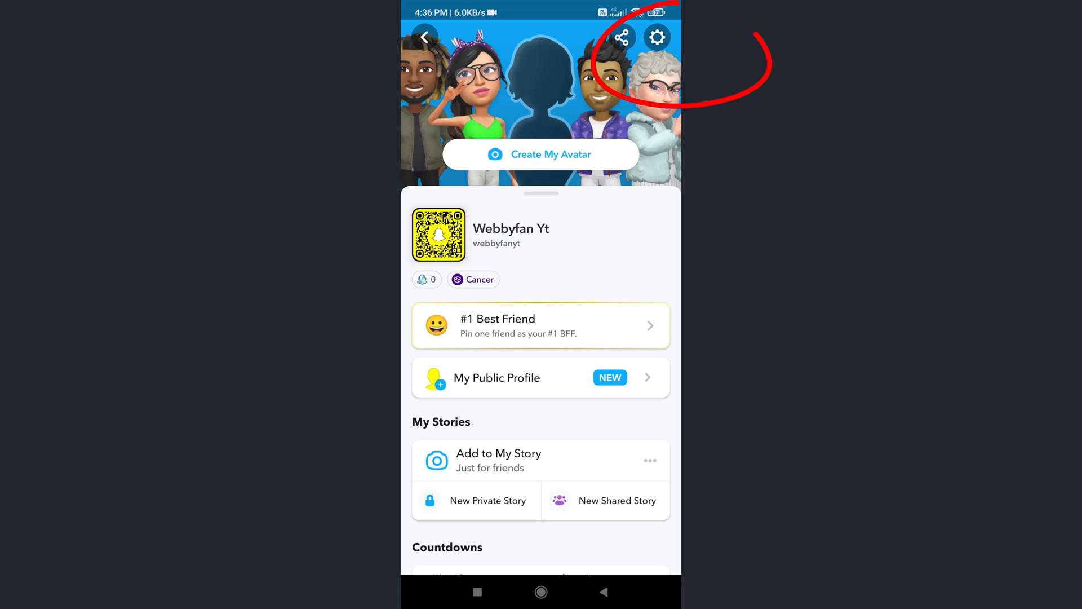
left_click(656, 37)
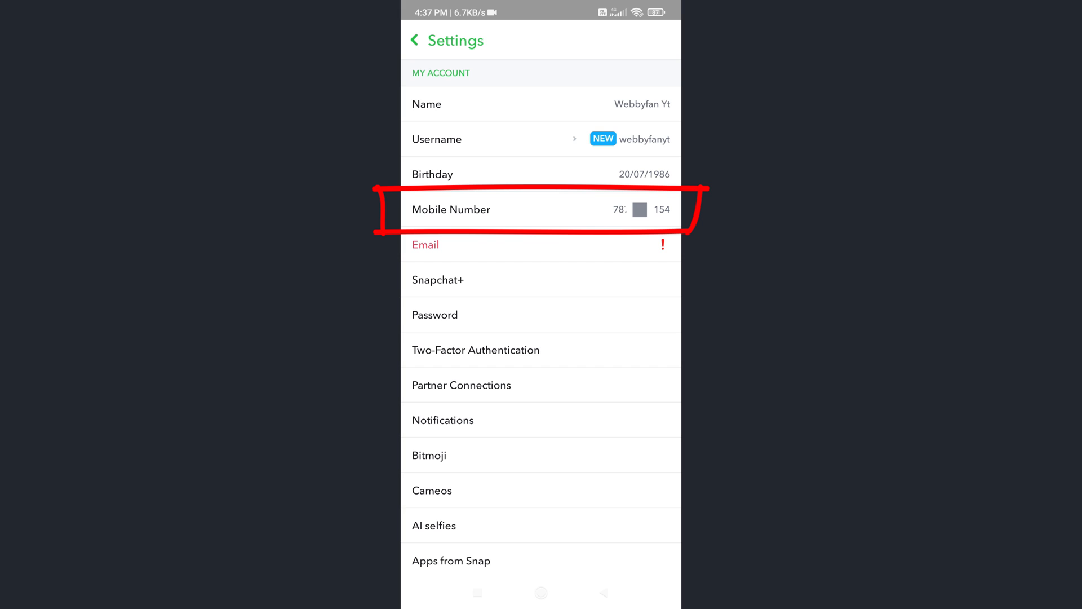
scroll("down", 3)
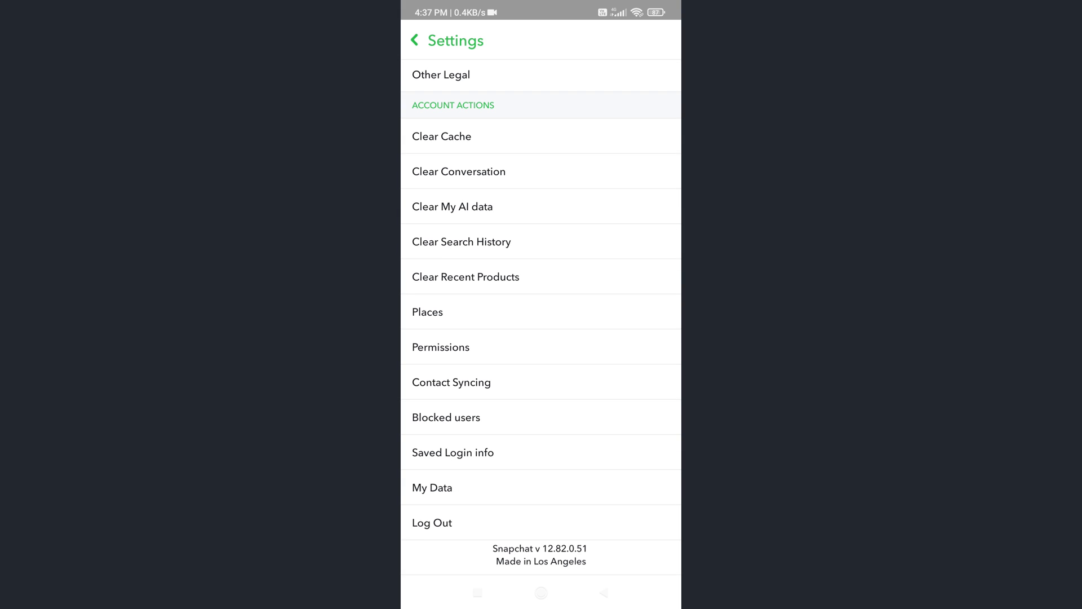
Step: Confirm Log Out of the new account and pick the saved webbyfancom account to log back in
left_click(431, 522)
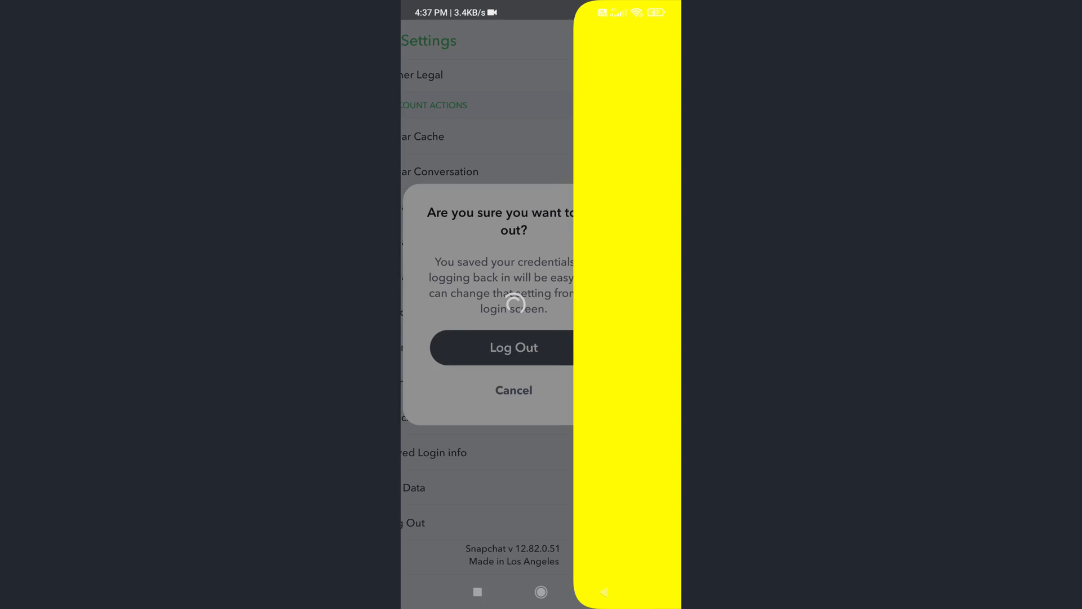
left_click(513, 347)
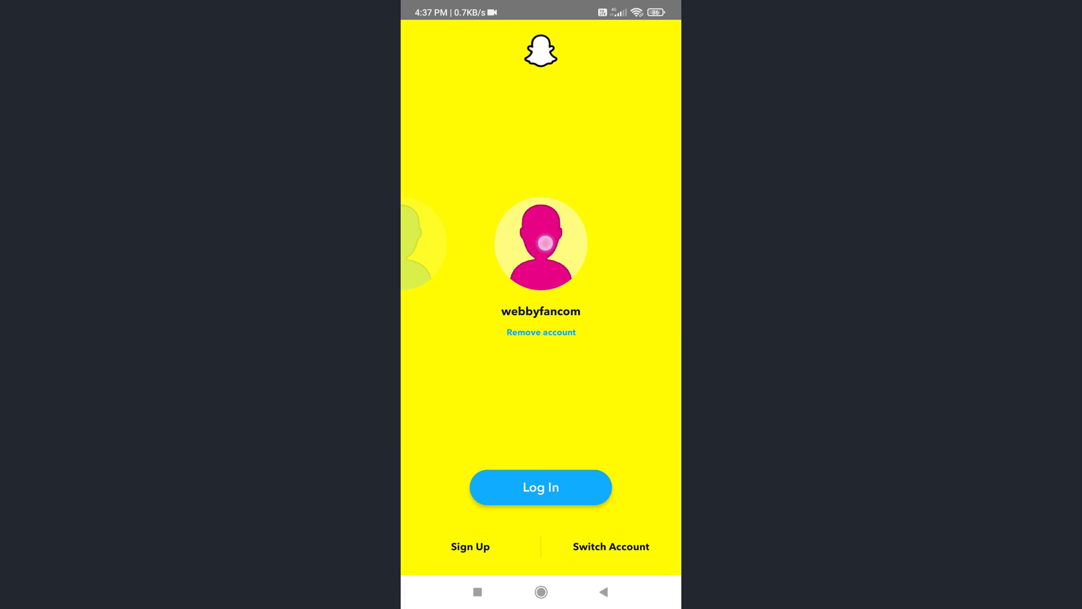
left_click(541, 487)
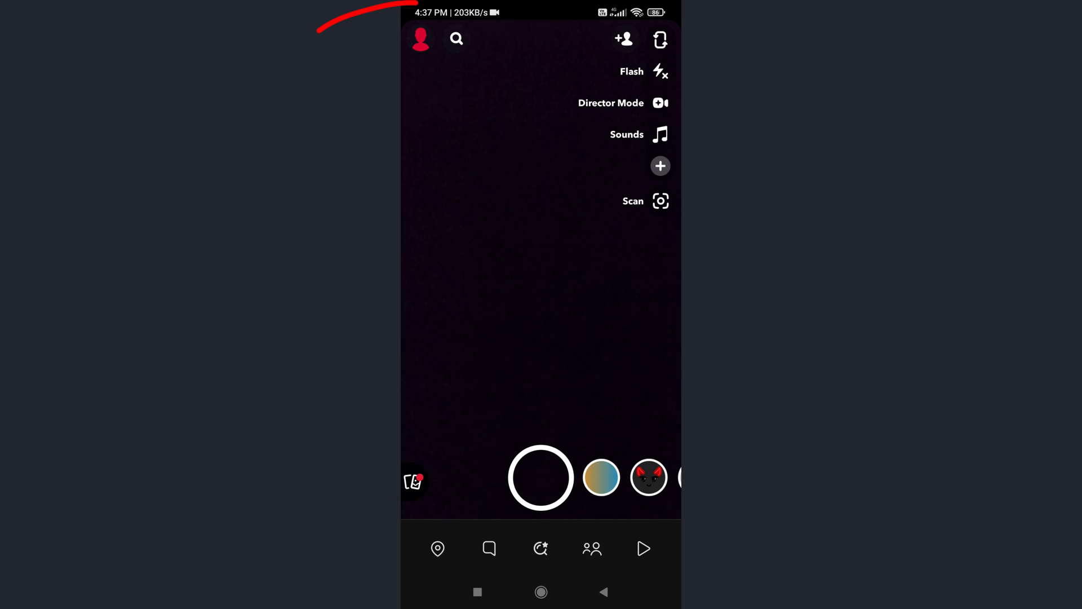
Step: Open webbyfancom's profile and Settings to see the empty, warning-marked Mobile Number row
left_click(419, 39)
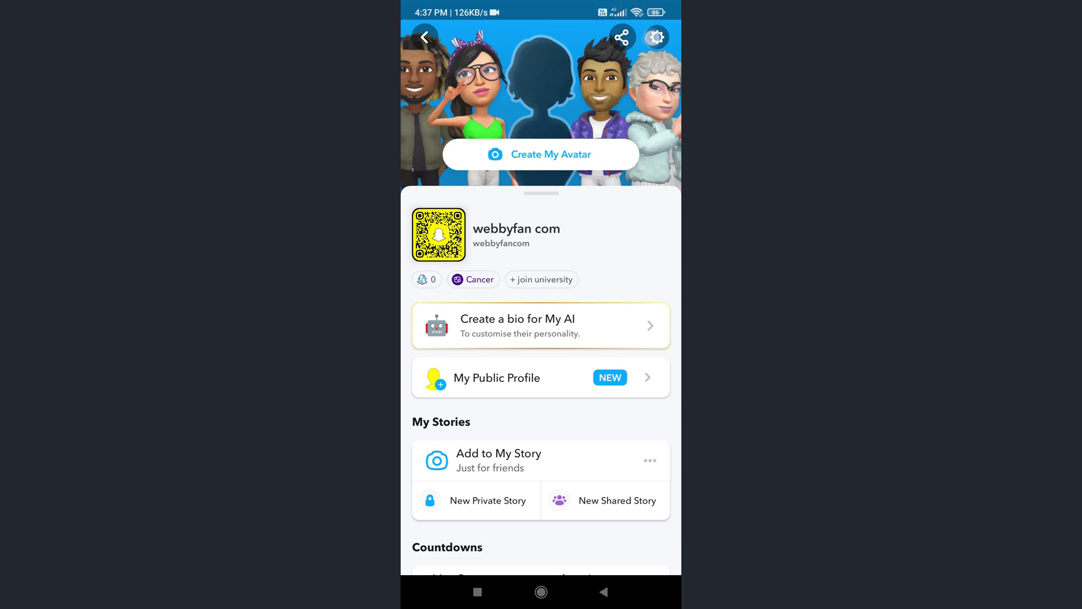
left_click(655, 37)
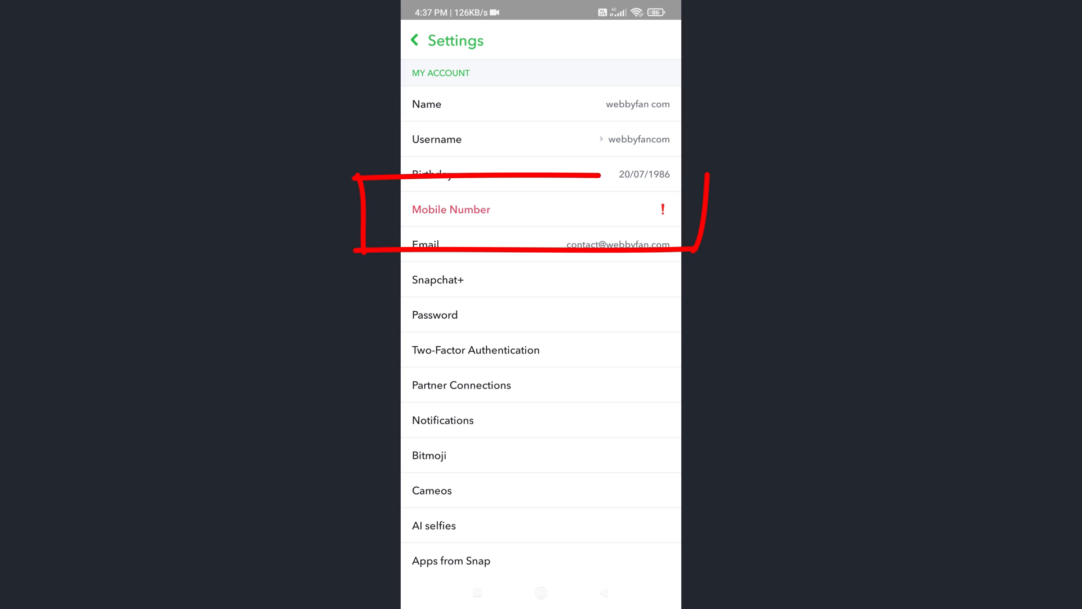